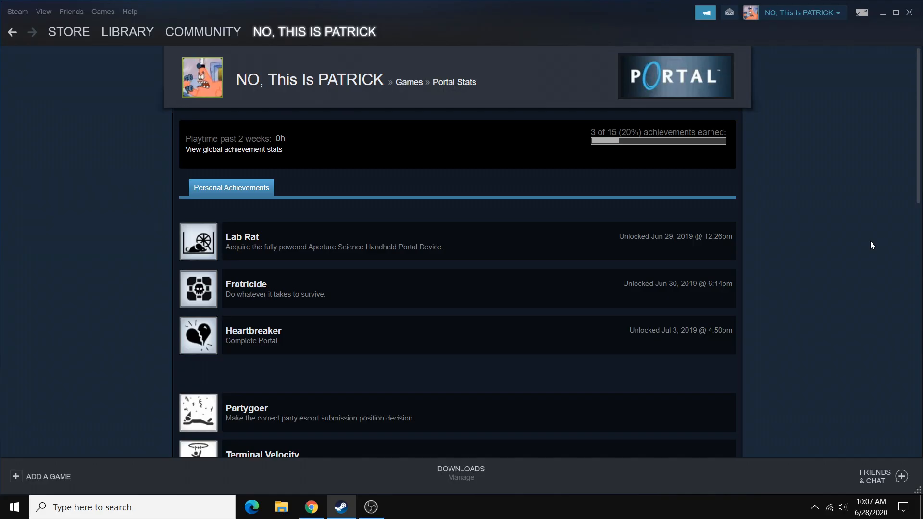
pyautogui.moveTo(781, 251)
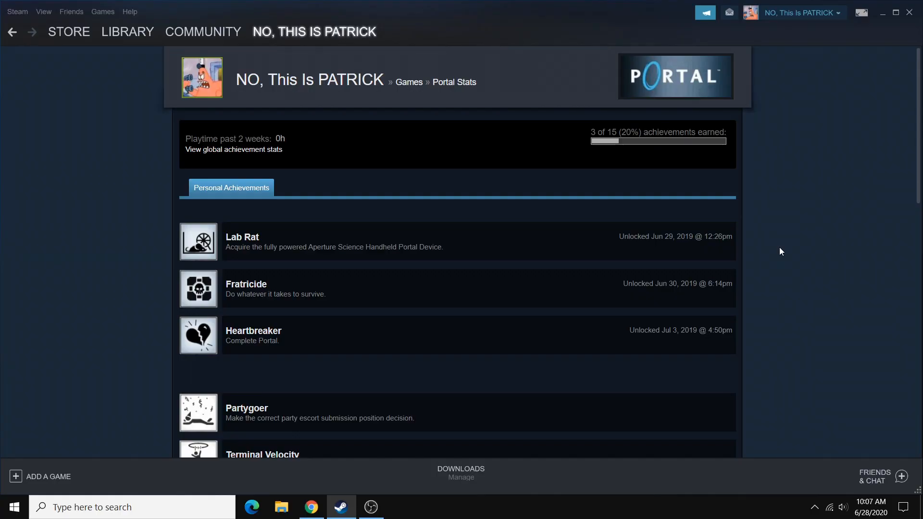
pyautogui.moveTo(537, 274)
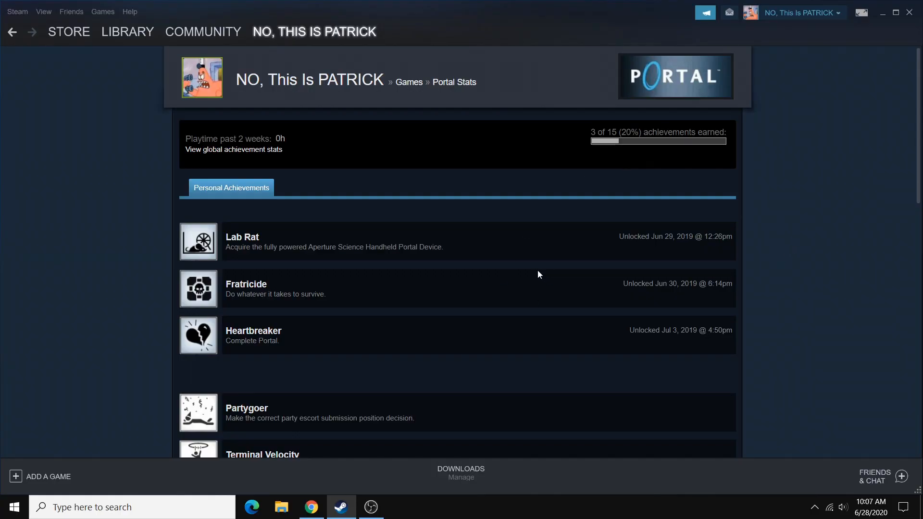
# Step: Download SteamAchievementManager-7.0.25.zip from the GitHub releases page Assets
pyautogui.click(310, 507)
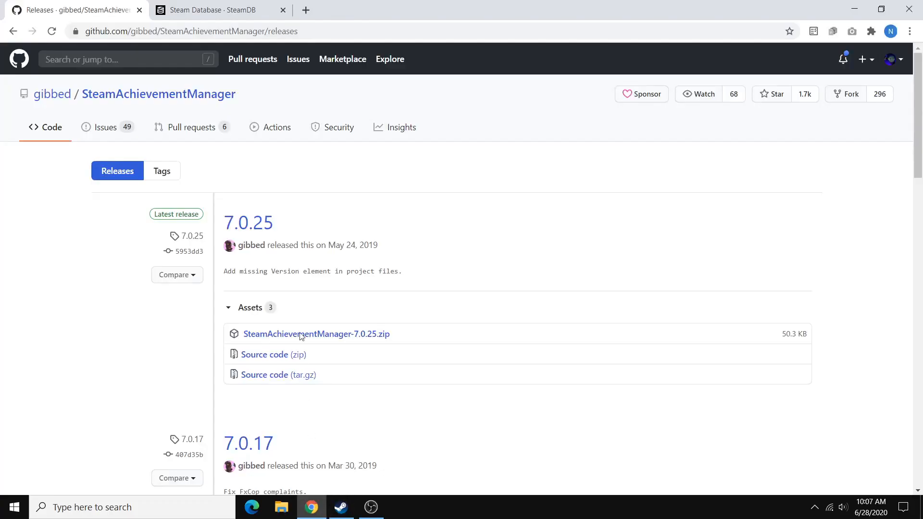
pyautogui.moveTo(597, 237)
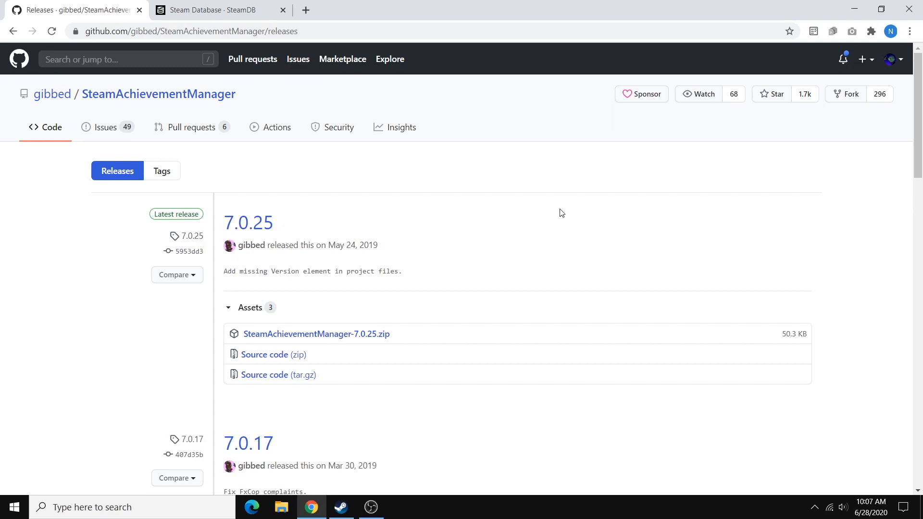
pyautogui.moveTo(344, 190)
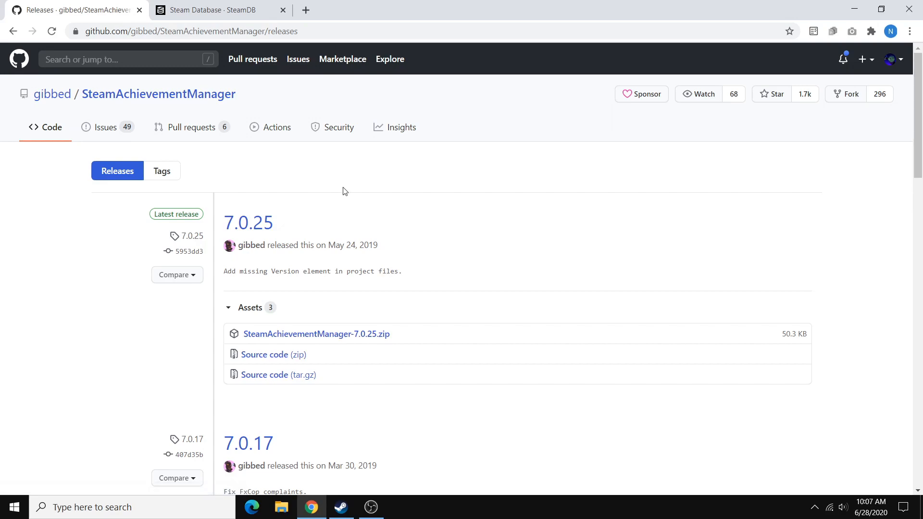
pyautogui.moveTo(586, 232)
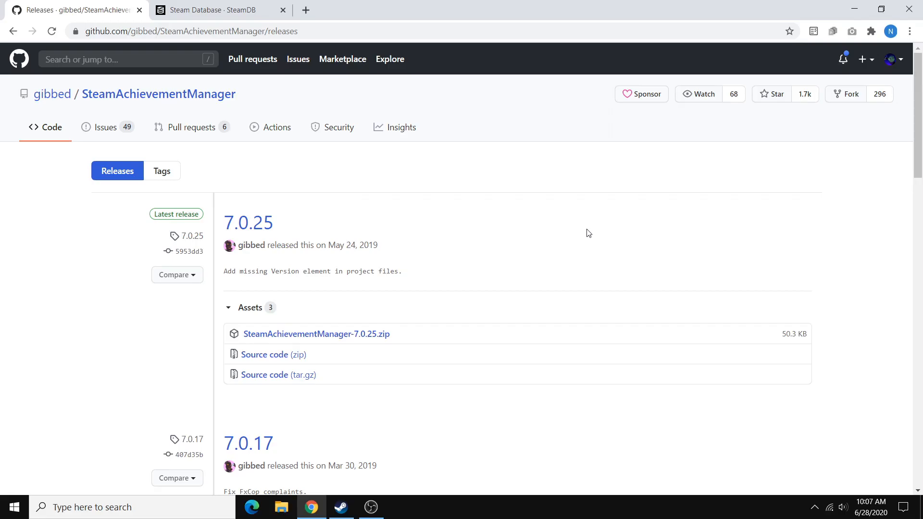
pyautogui.moveTo(586, 236)
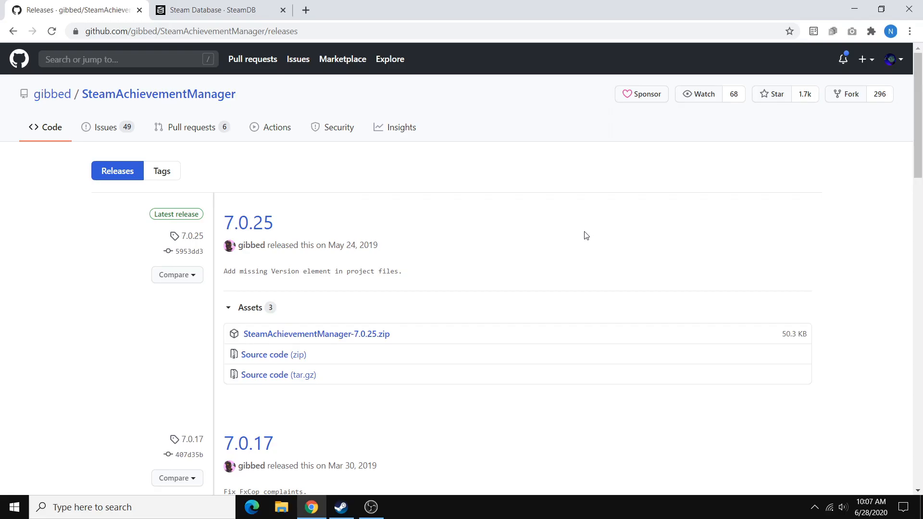
pyautogui.click(315, 334)
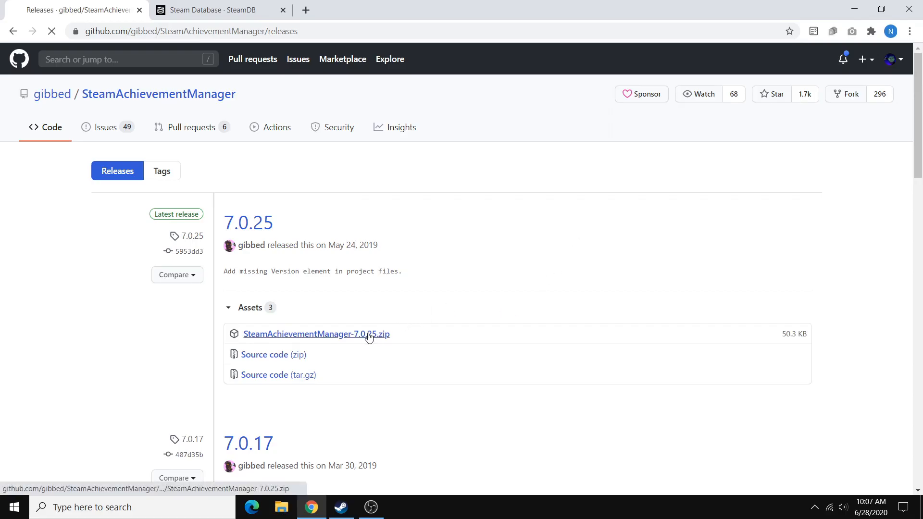
pyautogui.click(316, 334)
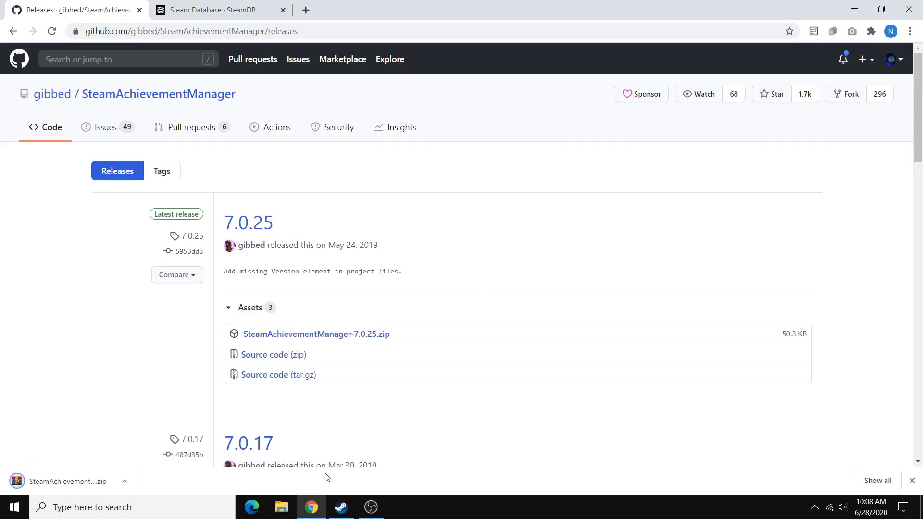
# Step: Extract the zip in Downloads to SteamAchievementManager-7.0.25\ and select SAM.Picker.exe inside it
pyautogui.click(282, 507)
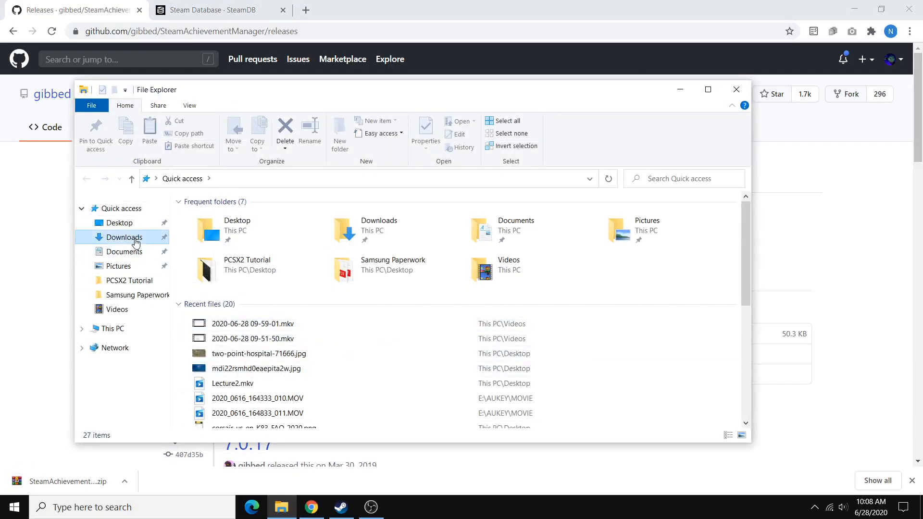
pyautogui.click(124, 236)
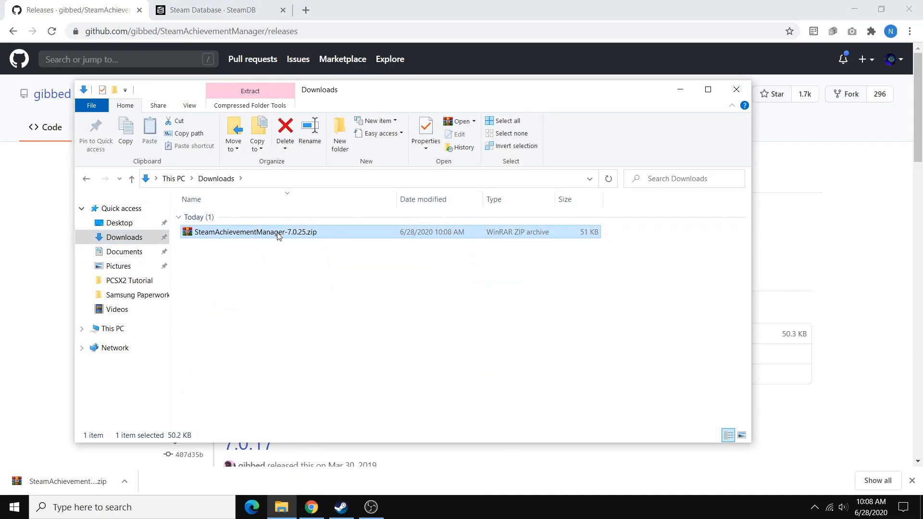
pyautogui.rightClick(280, 232)
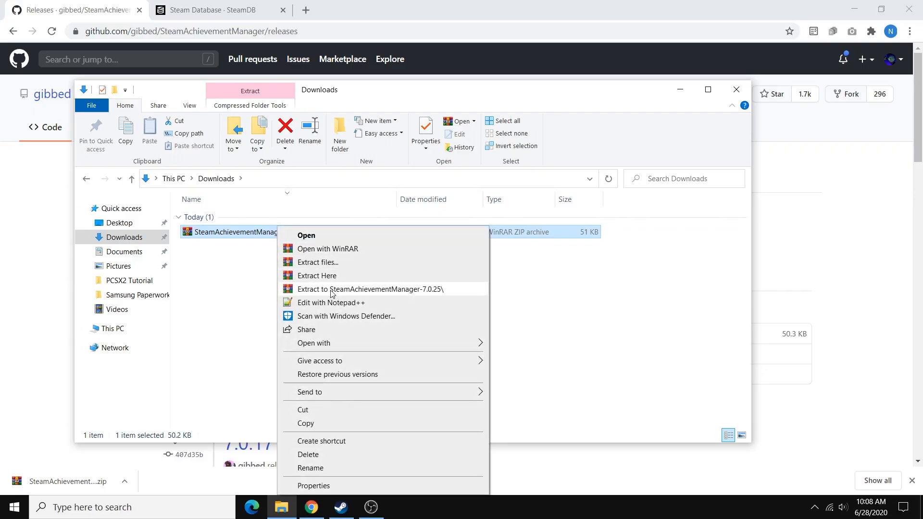
pyautogui.click(367, 290)
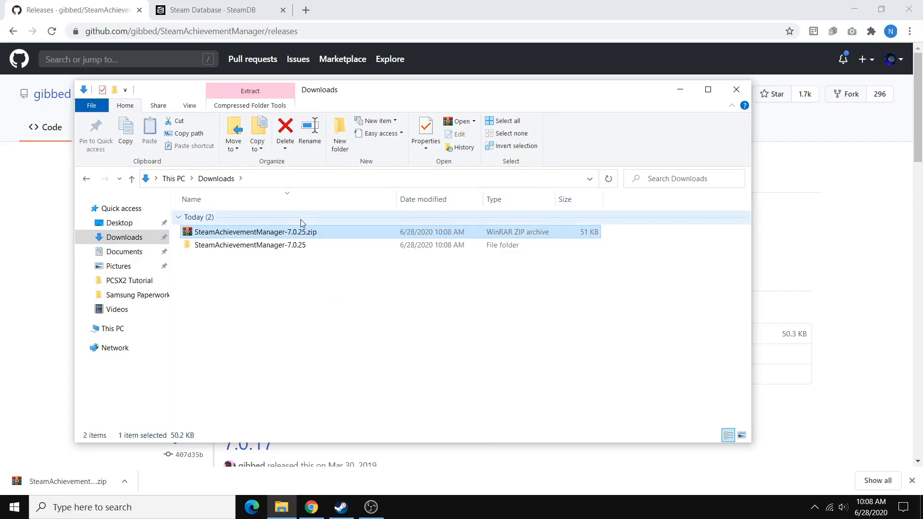
pyautogui.doubleClick(251, 245)
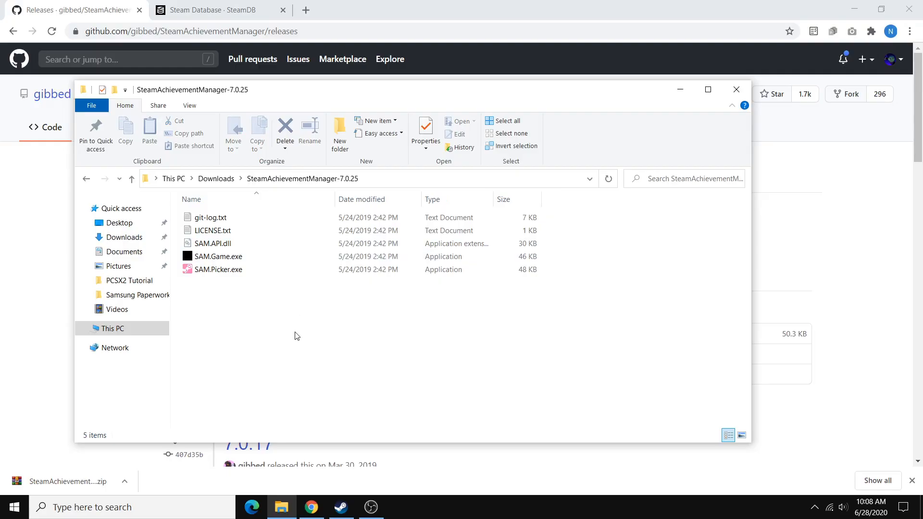
pyautogui.click(218, 270)
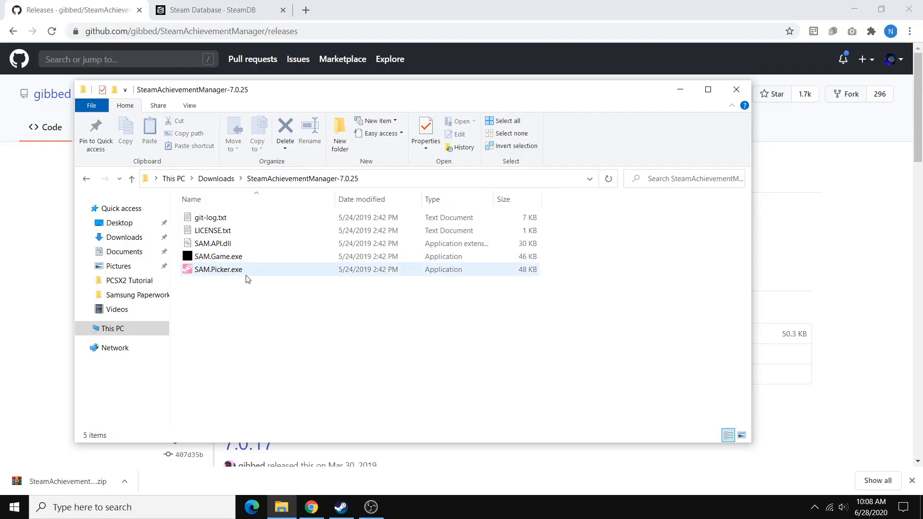
# Step: Launch SAM.Picker.exe and browse the picker's list of 180 of 185 owned games
pyautogui.doubleClick(218, 269)
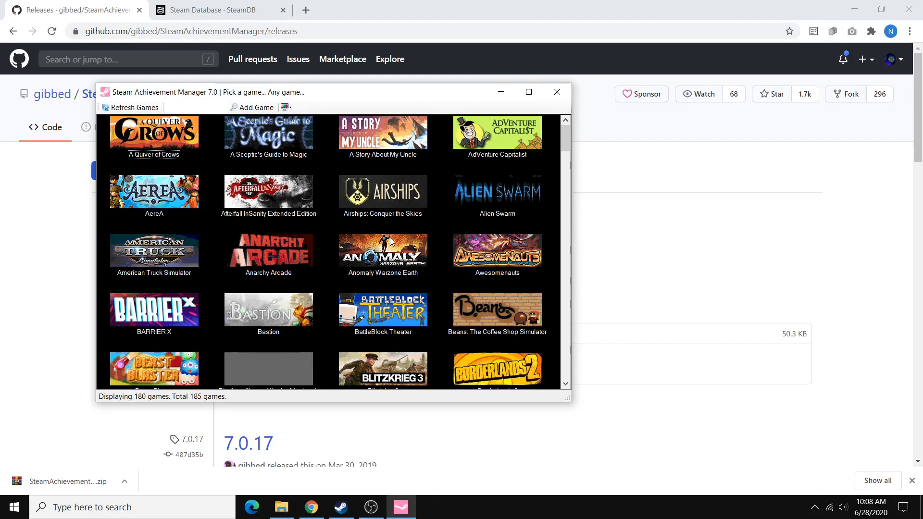
pyautogui.scroll(-3)
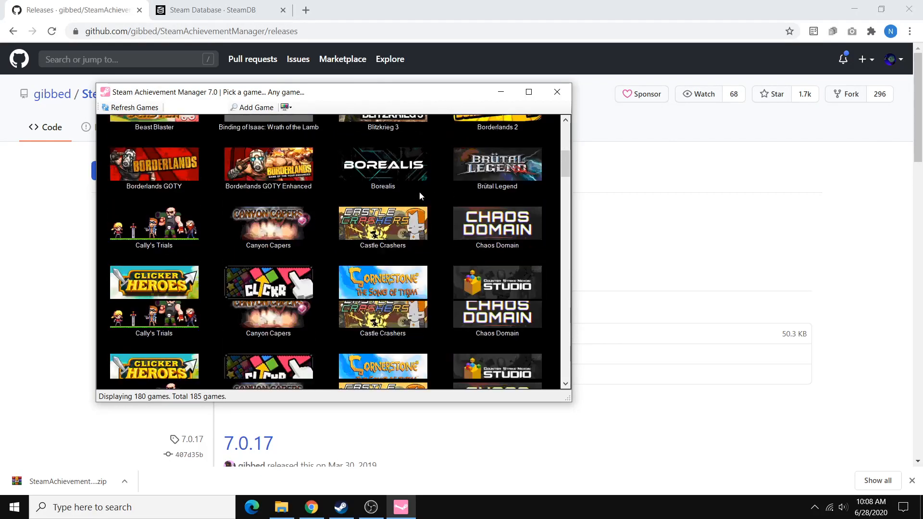
pyautogui.scroll(-3)
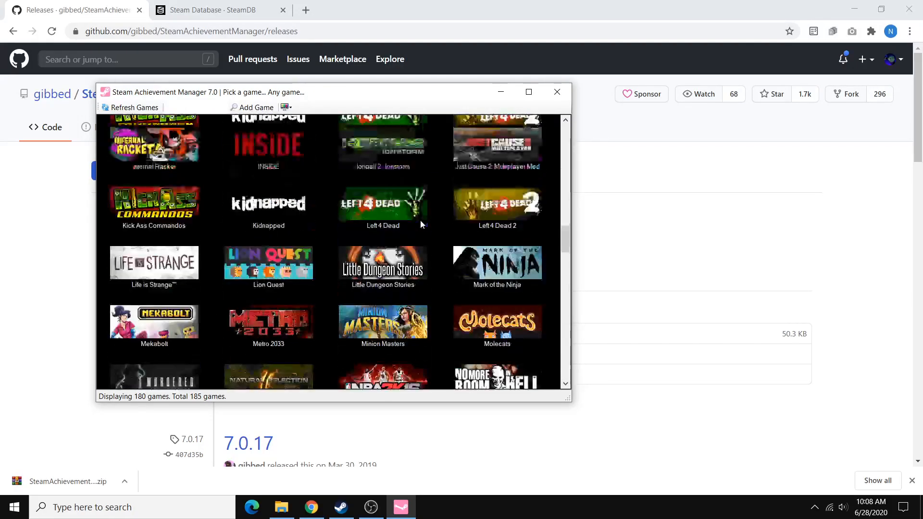
pyautogui.scroll(3)
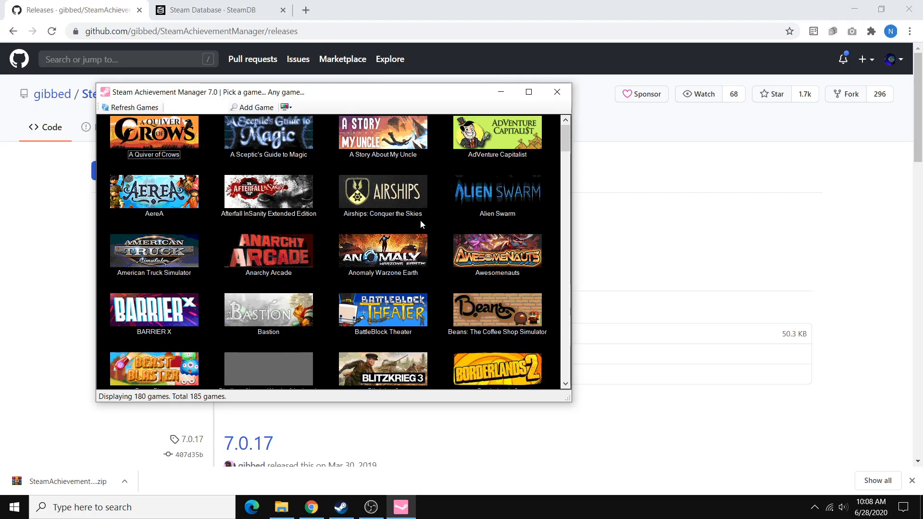
pyautogui.moveTo(330, 196)
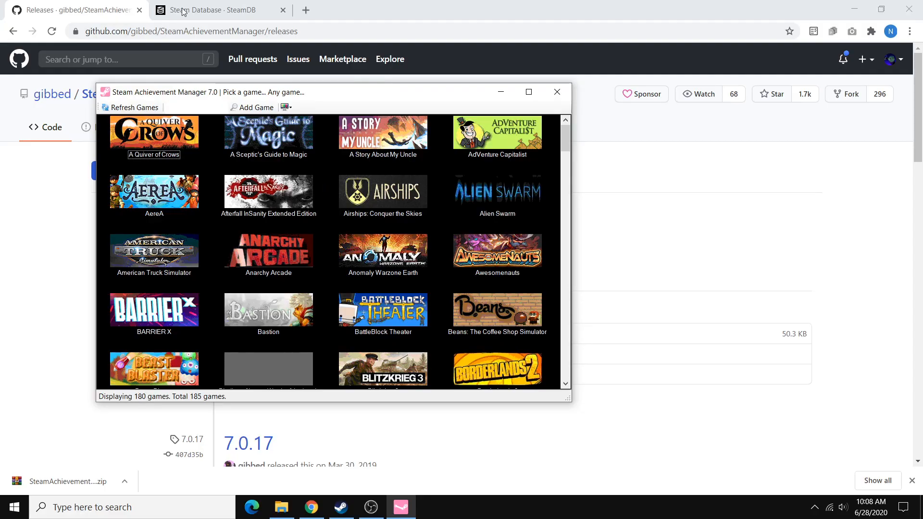
# Step: Show Sid Meier's Civilization V on SteamDB and select its App ID 8930
pyautogui.click(218, 9)
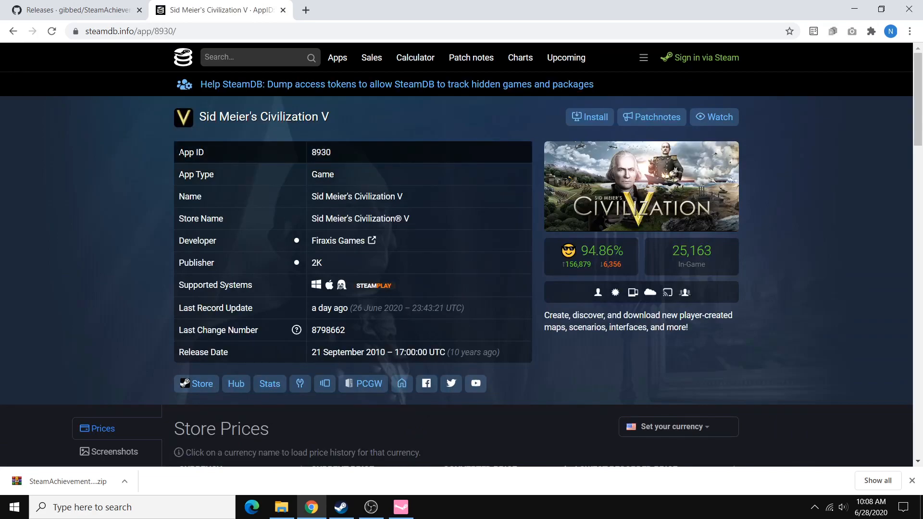
pyautogui.doubleClick(320, 152)
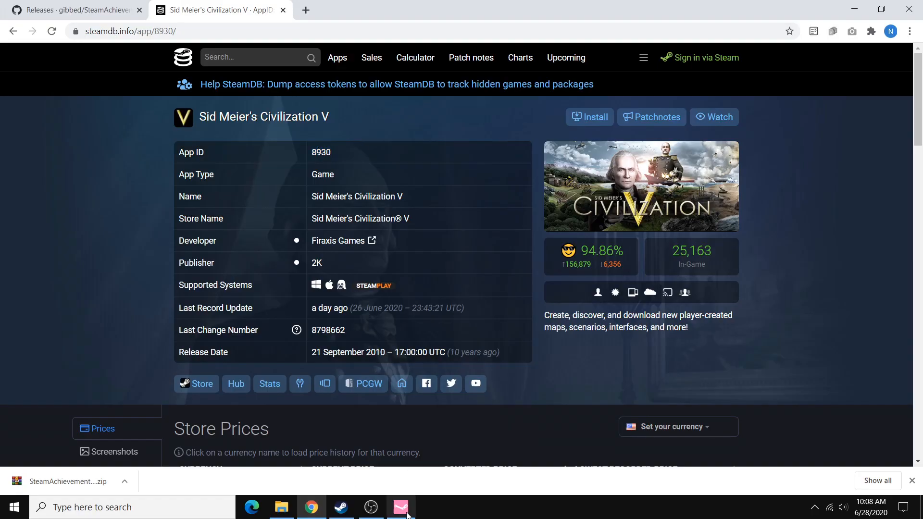
pyautogui.click(400, 507)
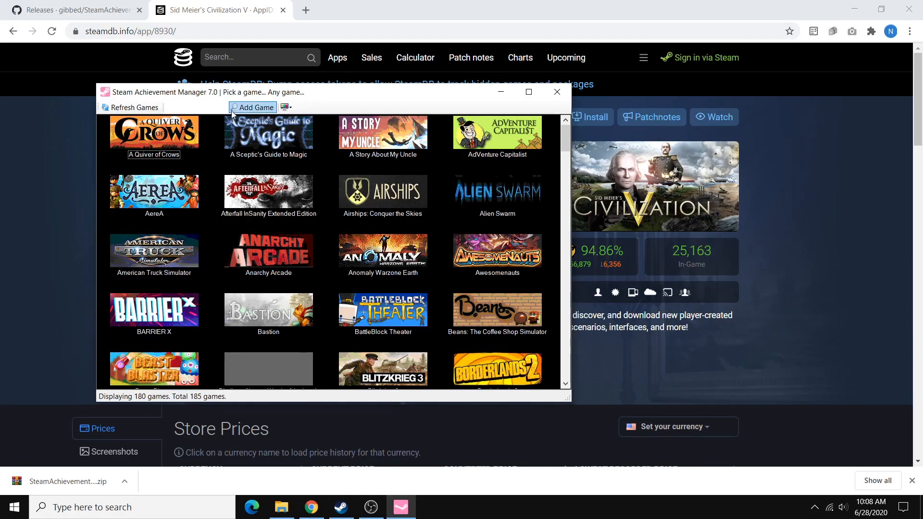
pyautogui.write('8930')
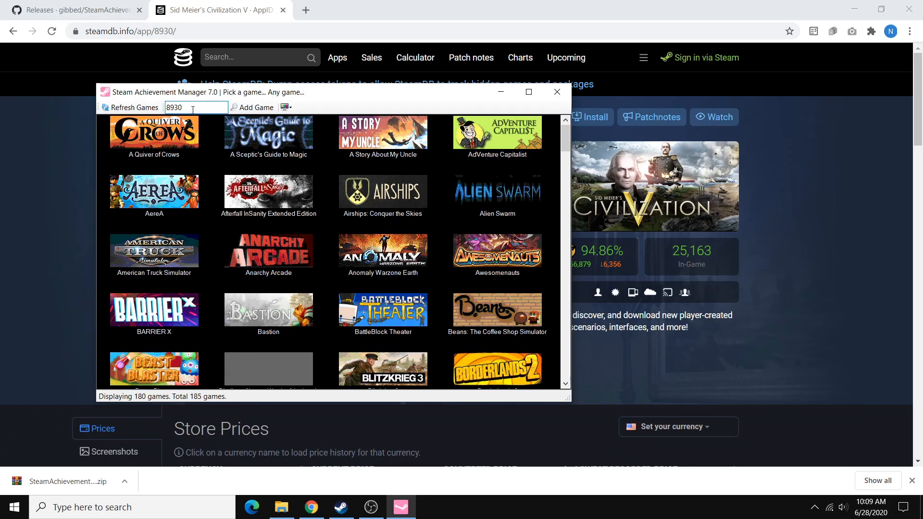
pyautogui.click(252, 107)
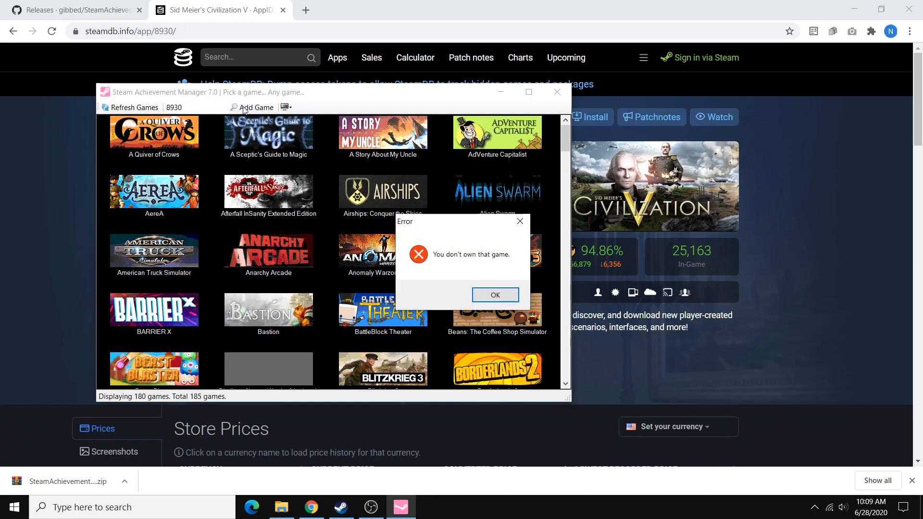
pyautogui.moveTo(456, 227)
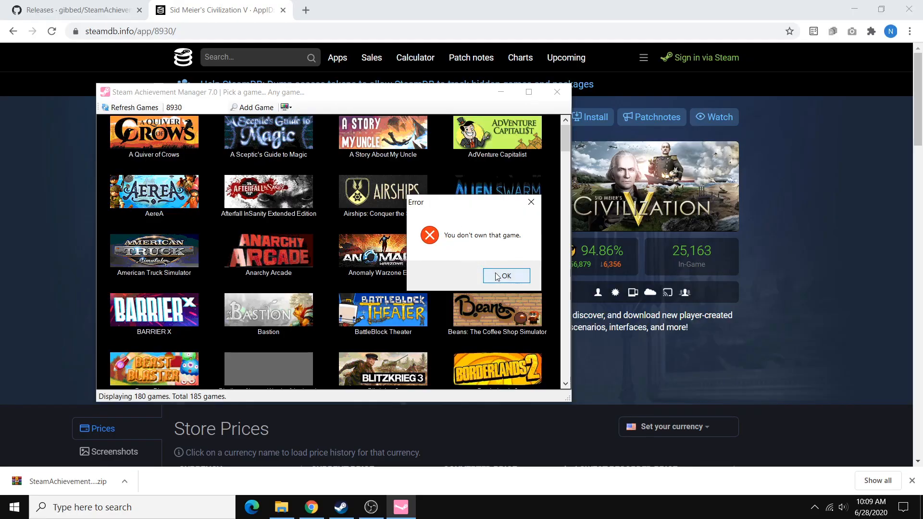
pyautogui.click(505, 277)
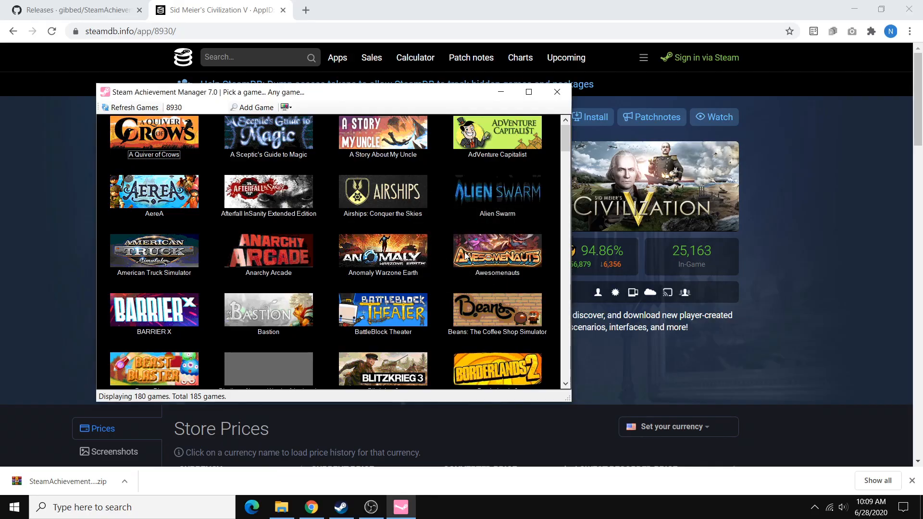
# Step: Find Portal in the game picker and show its 15 achievements and 1 statistic
pyautogui.scroll(-3)
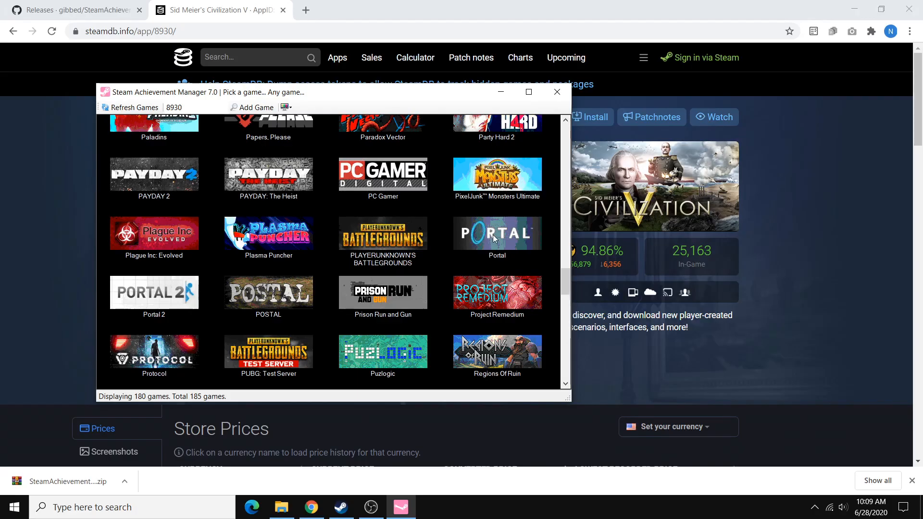
pyautogui.doubleClick(497, 233)
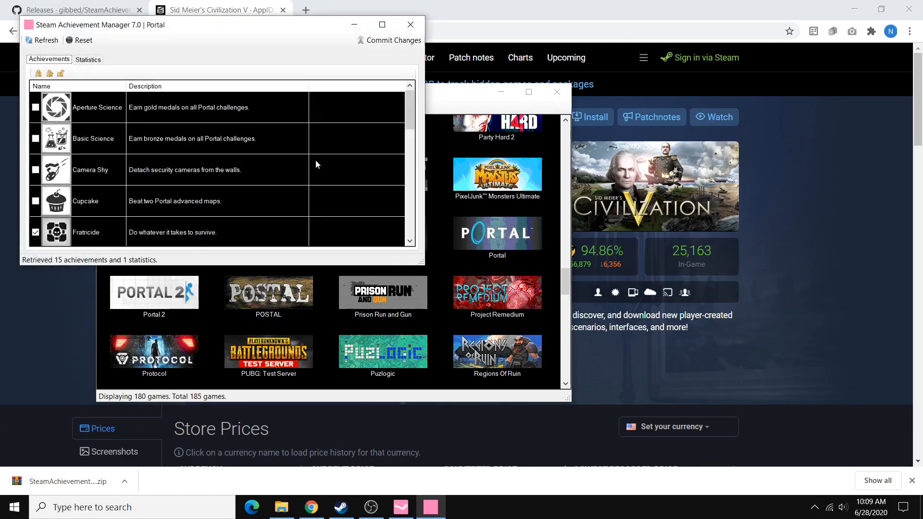
pyautogui.moveTo(268, 142)
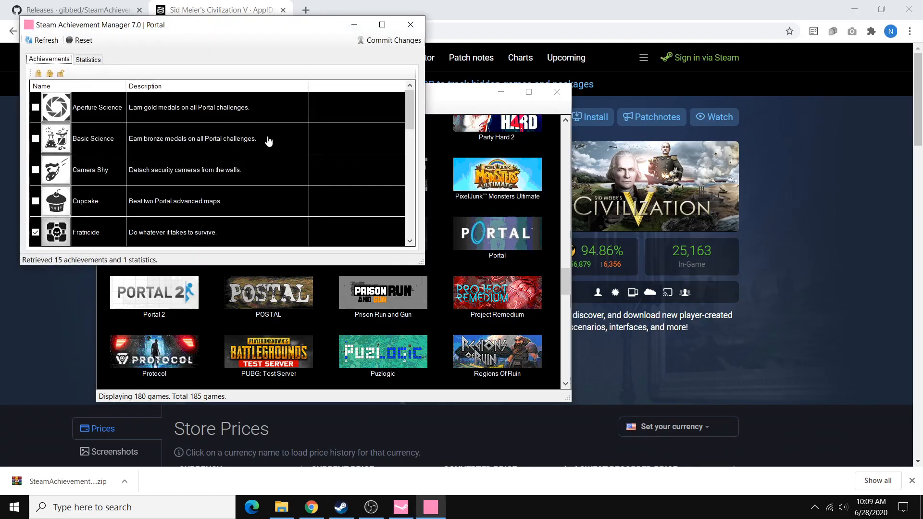
pyautogui.scroll(-3)
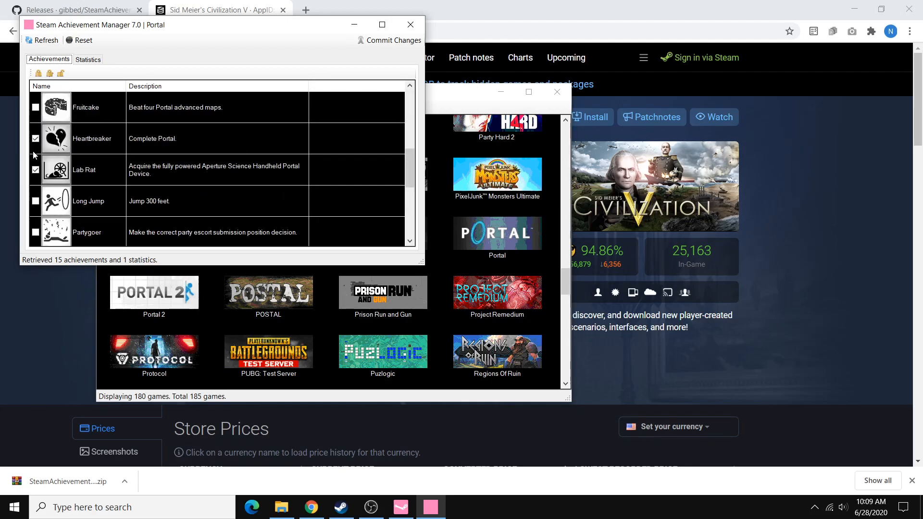
pyautogui.moveTo(372, 496)
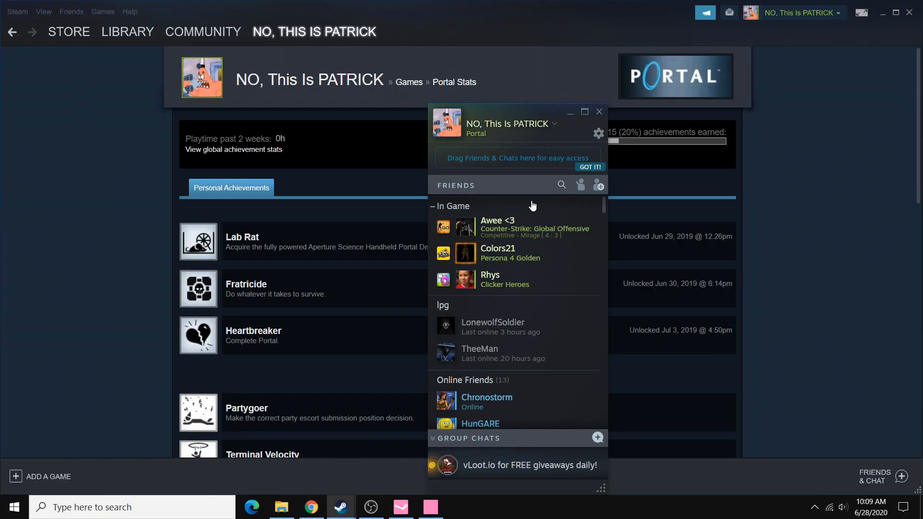
# Step: Bring Portal's achievement list back in front of Steam's Portal Stats page
pyautogui.click(430, 507)
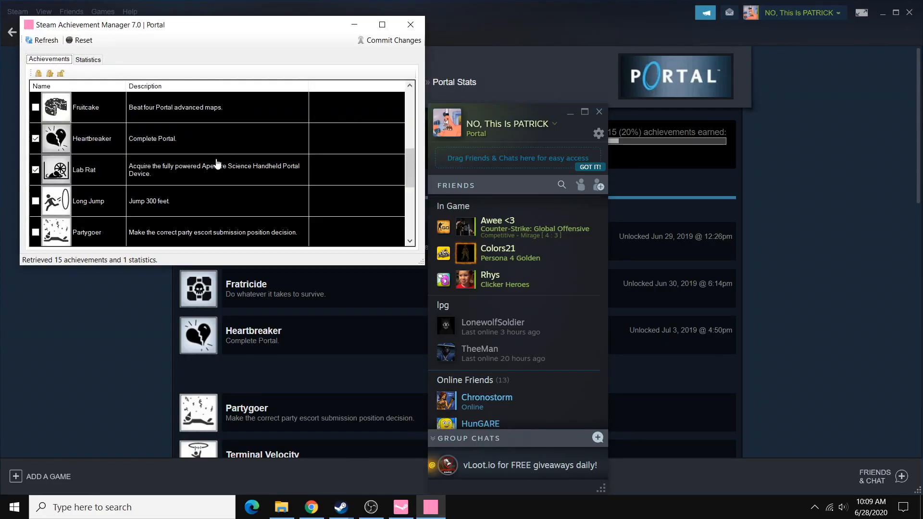
pyautogui.moveTo(644, 104)
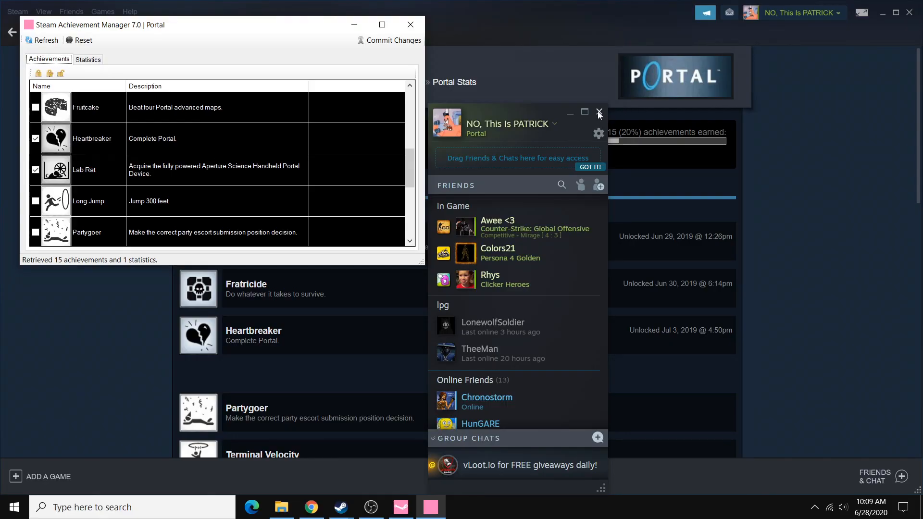
# Step: Commit Basic Science and Aperture Science as unlocked, then return to Steam's stats page
pyautogui.click(598, 114)
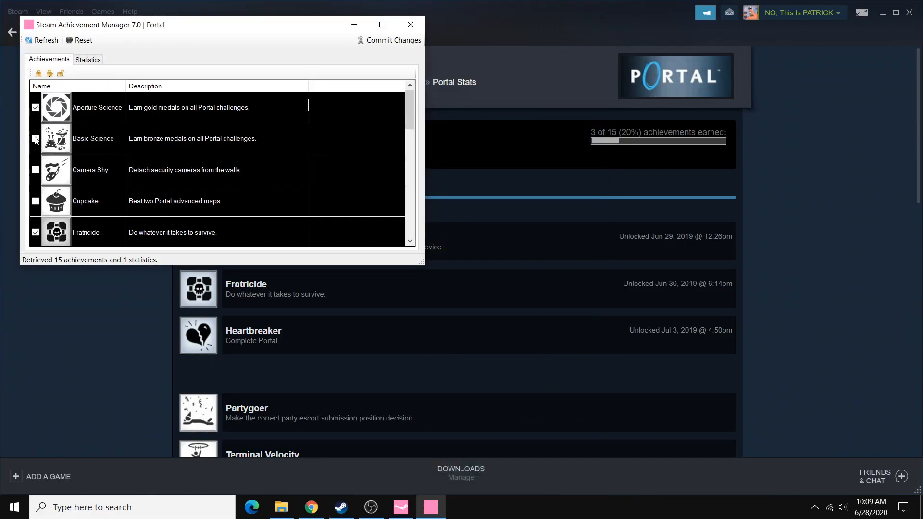
pyautogui.click(35, 139)
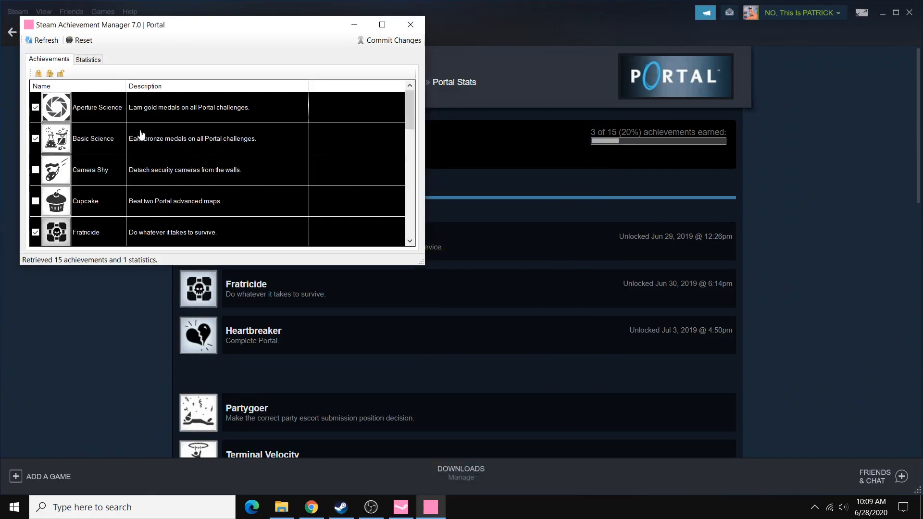
pyautogui.moveTo(676, 229)
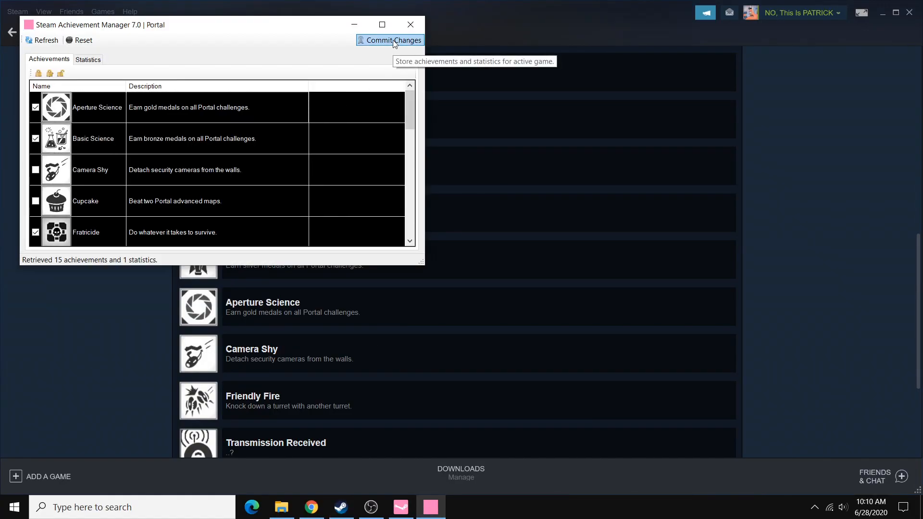
pyautogui.click(389, 41)
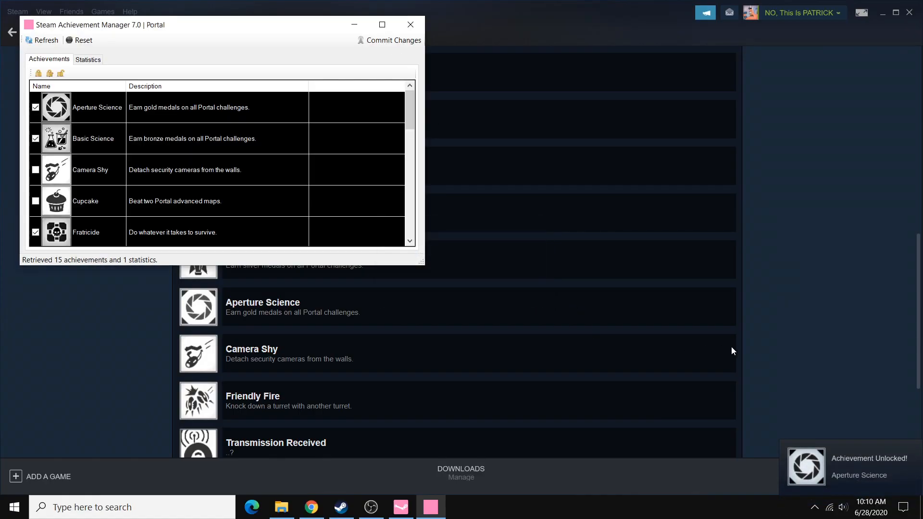
pyautogui.click(409, 25)
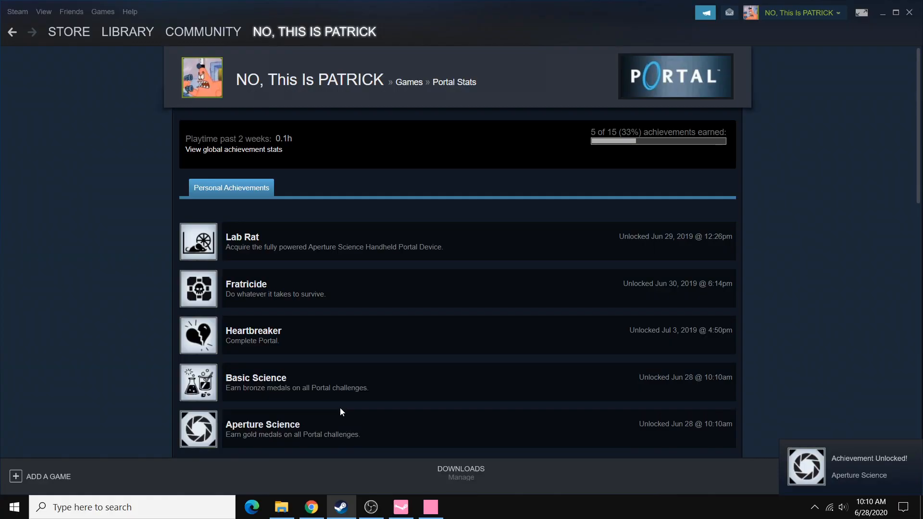
# Step: Review the unlocked list showing Basic Science and Aperture Science dated Jun 28 @ 10:10am
pyautogui.scroll(-3)
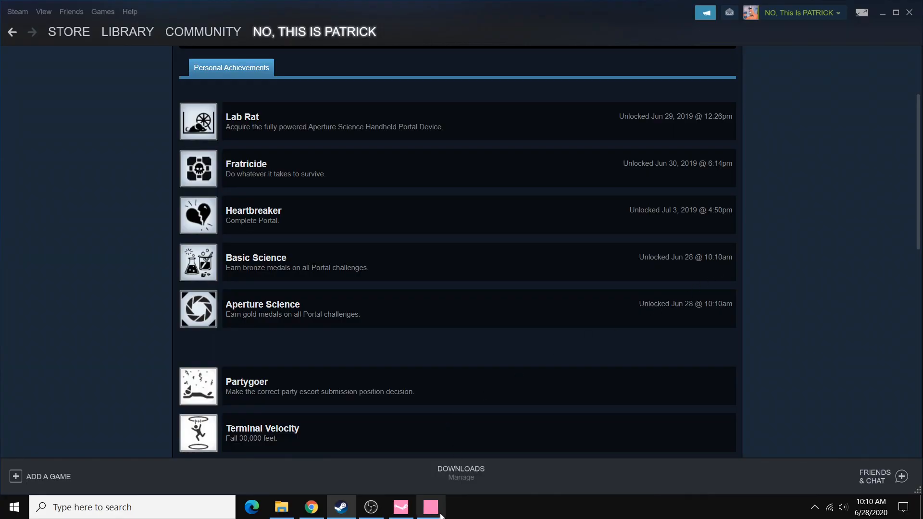
# Step: Commit Aperture Science and Basic Science as locked again and confirm the stored-achievements message
pyautogui.click(431, 507)
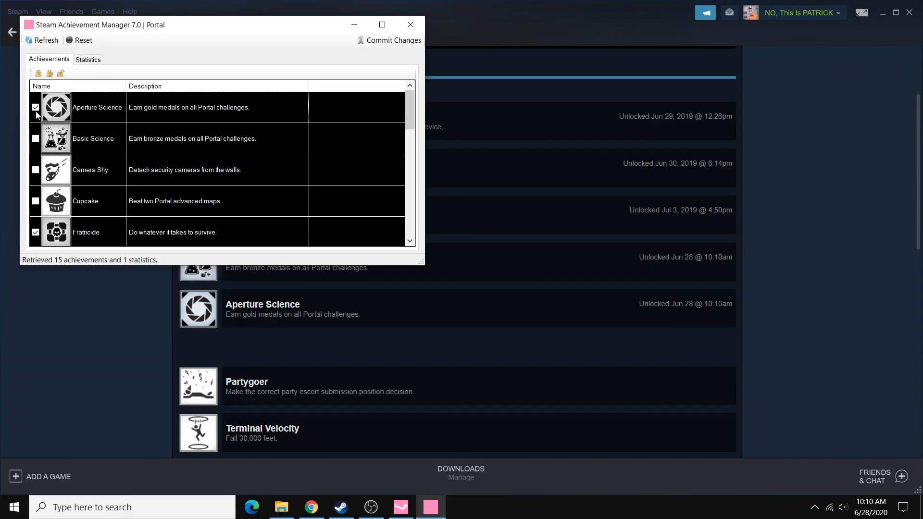
pyautogui.click(388, 40)
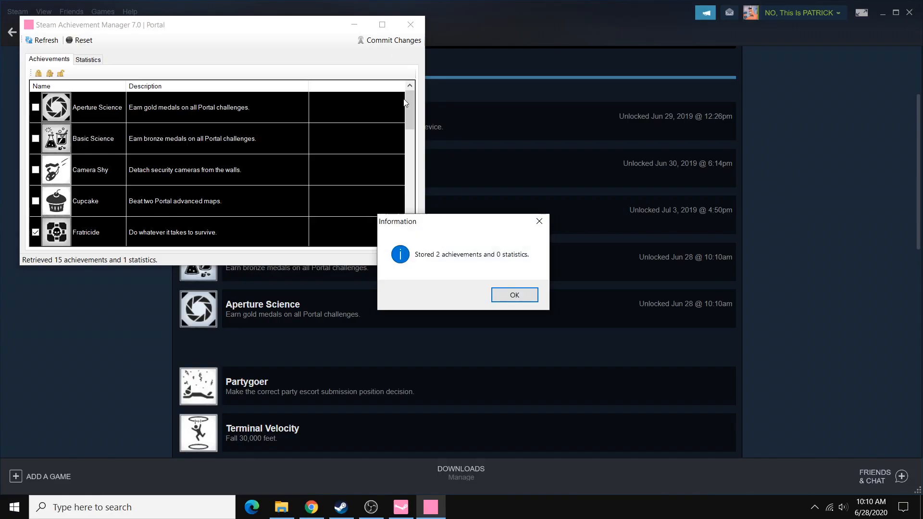
pyautogui.click(514, 296)
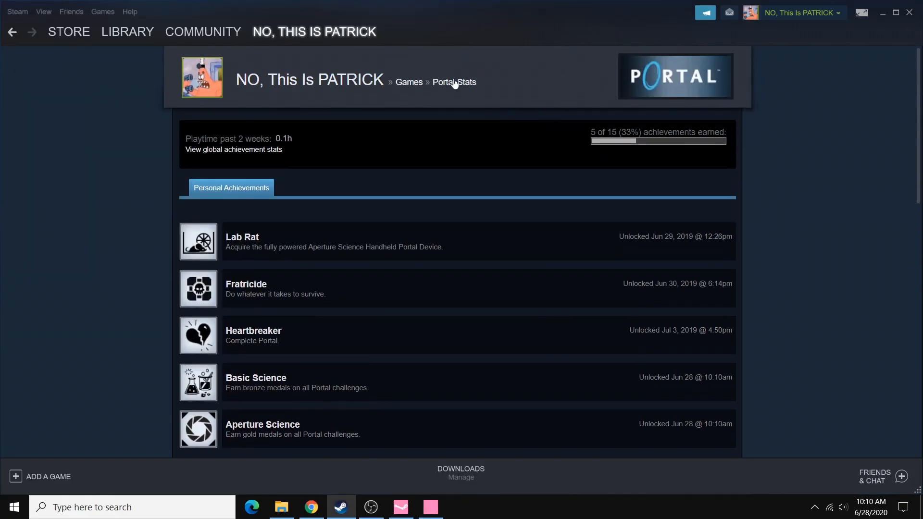
pyautogui.scroll(-3)
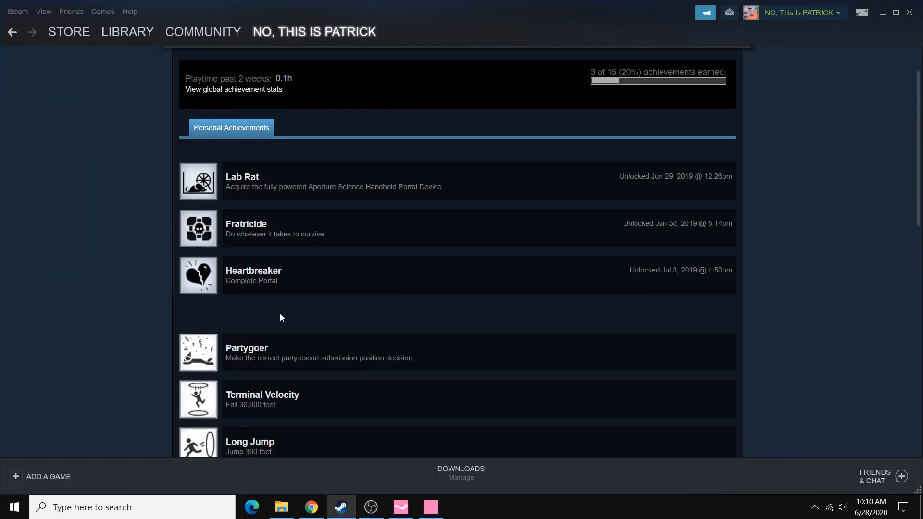
pyautogui.moveTo(344, 324)
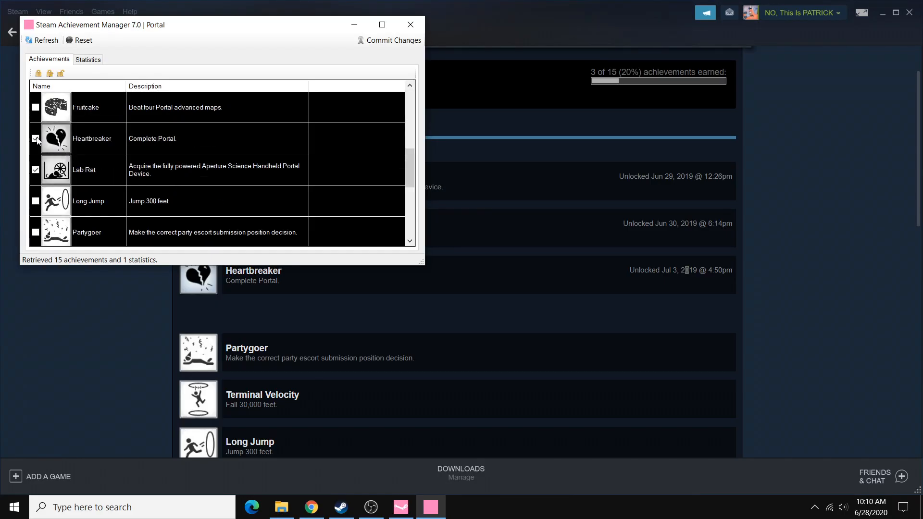
# Step: Commit Heartbreaker as locked, confirm the message, and return to the game picker
pyautogui.click(389, 40)
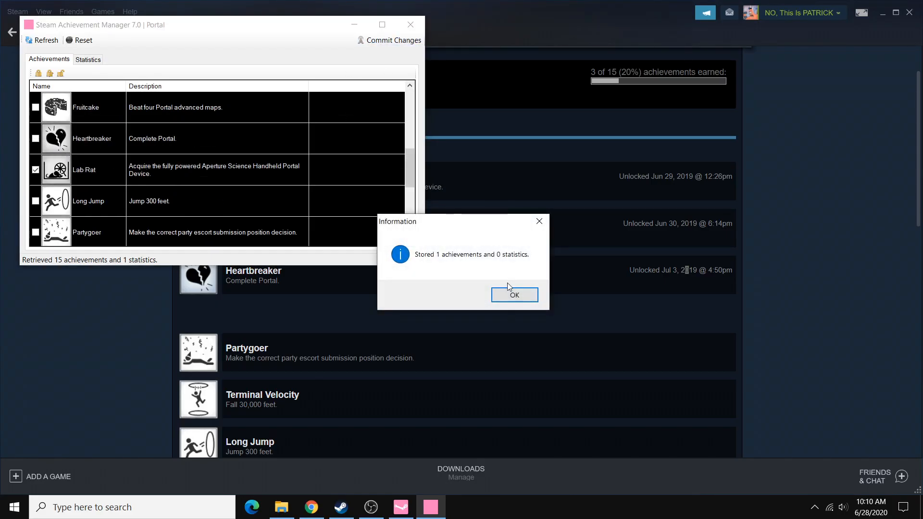
pyautogui.click(514, 294)
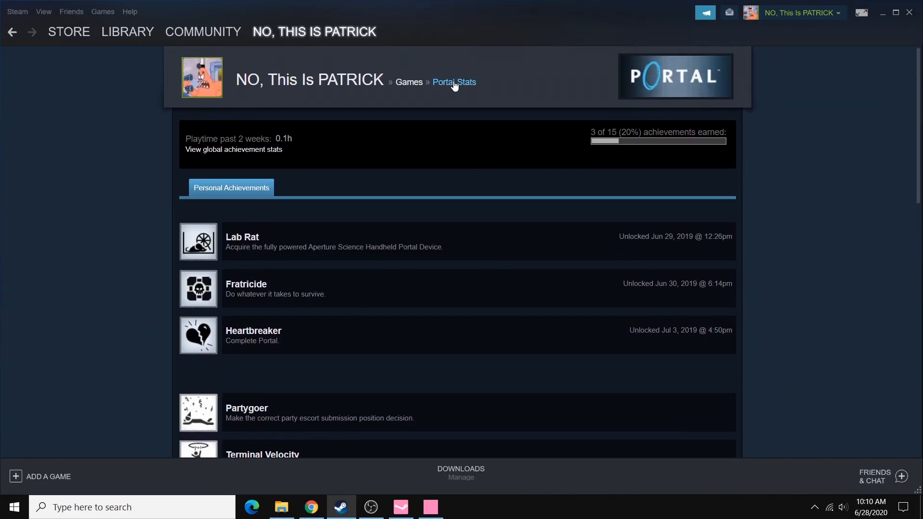
pyautogui.moveTo(441, 117)
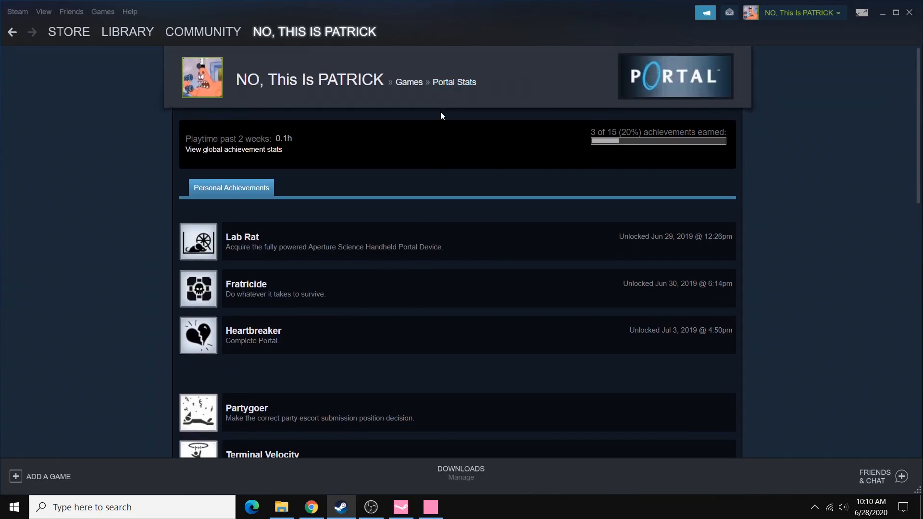
pyautogui.click(431, 507)
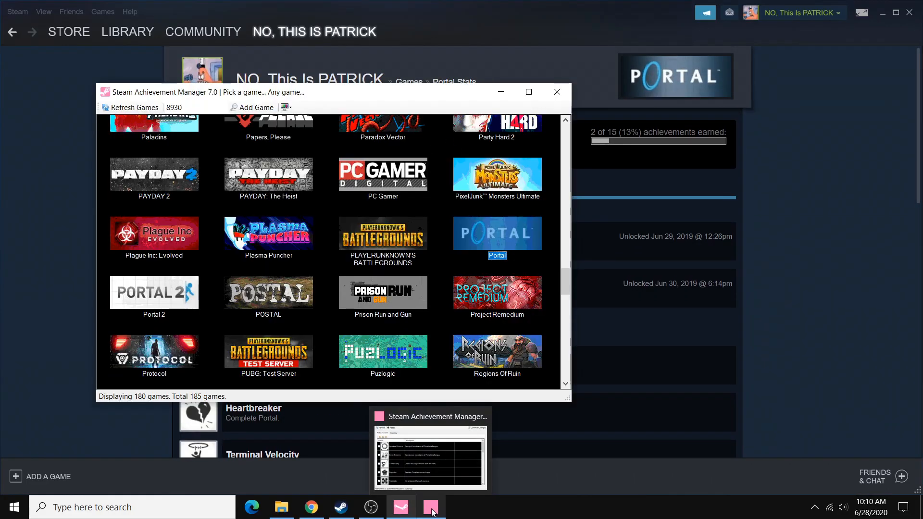